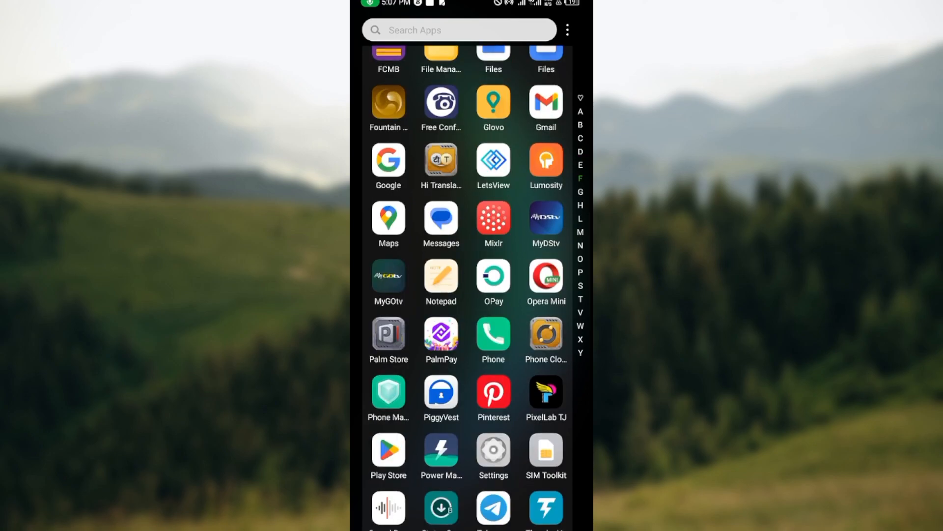
# Launch the Google Play Store from the app drawer.
pyautogui.scroll(-3)
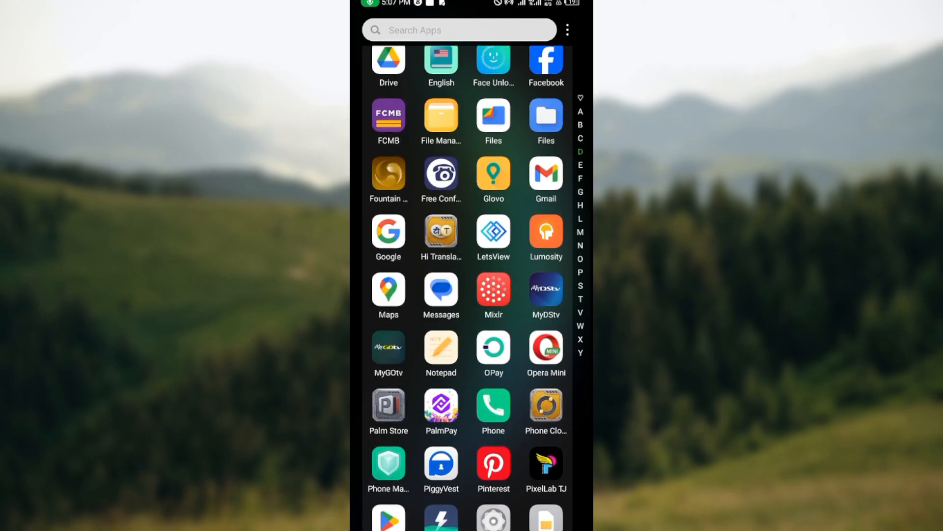
pyautogui.click(389, 516)
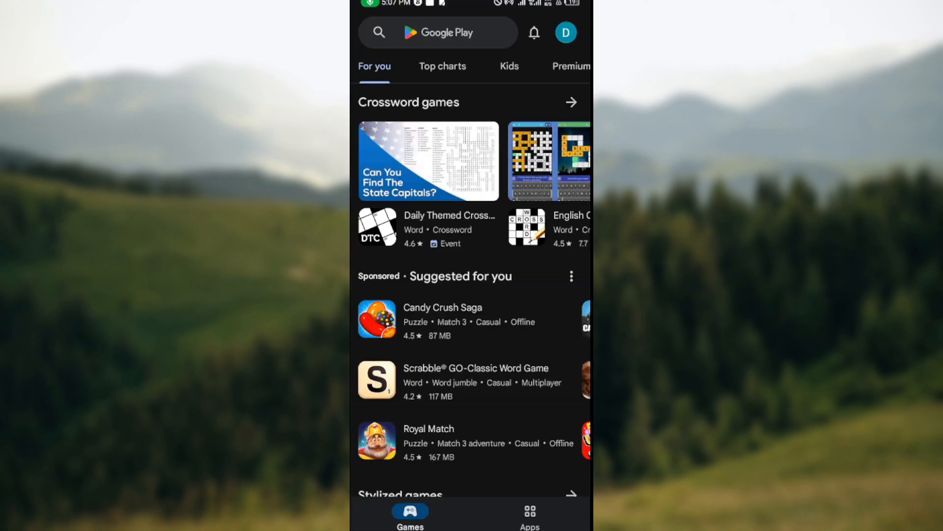
# Bring up the Play Store search with its recent searches, then leave back to the app drawer.
pyautogui.click(433, 31)
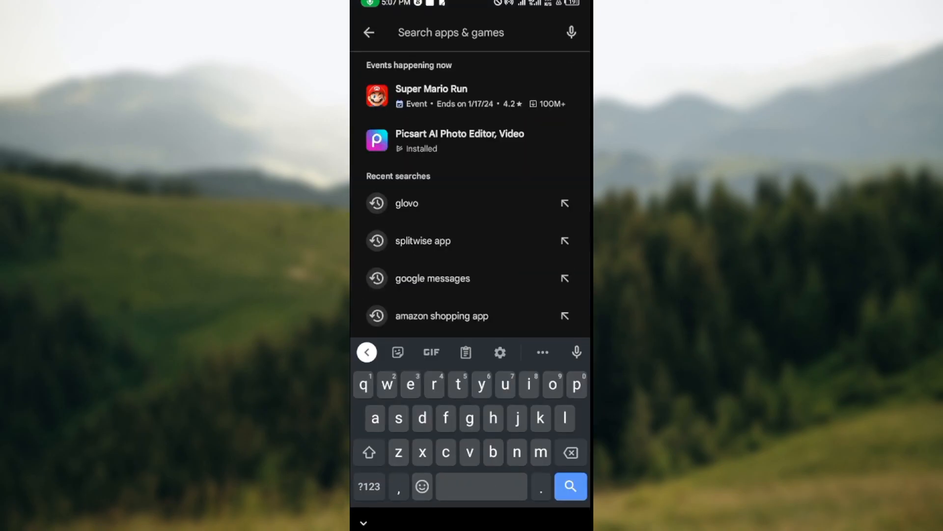
pyautogui.click(406, 202)
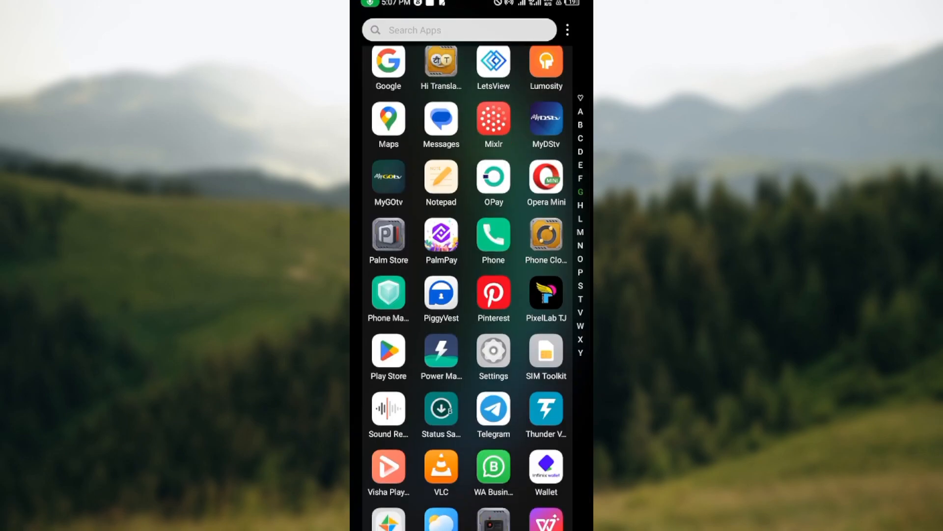
# Go into Settings' App management and load the full installed-app list.
pyautogui.click(492, 350)
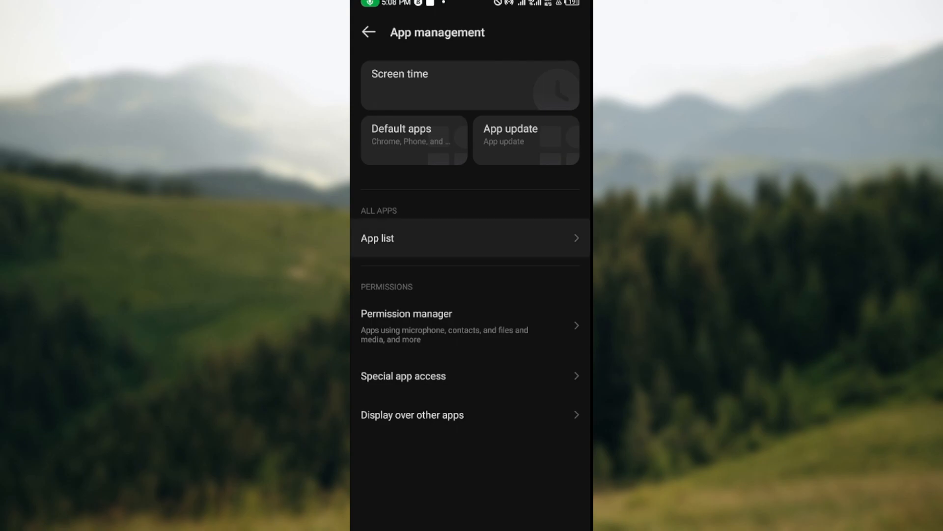
pyautogui.click(470, 238)
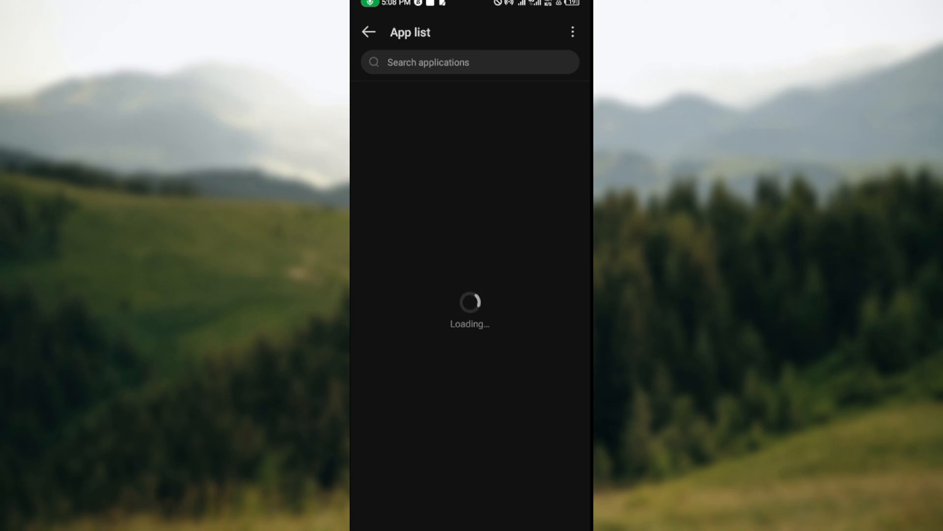
# Find 'glovo' in the app list and clear Glovo's cache to 0 B (total 84.86 MB).
pyautogui.click(469, 62)
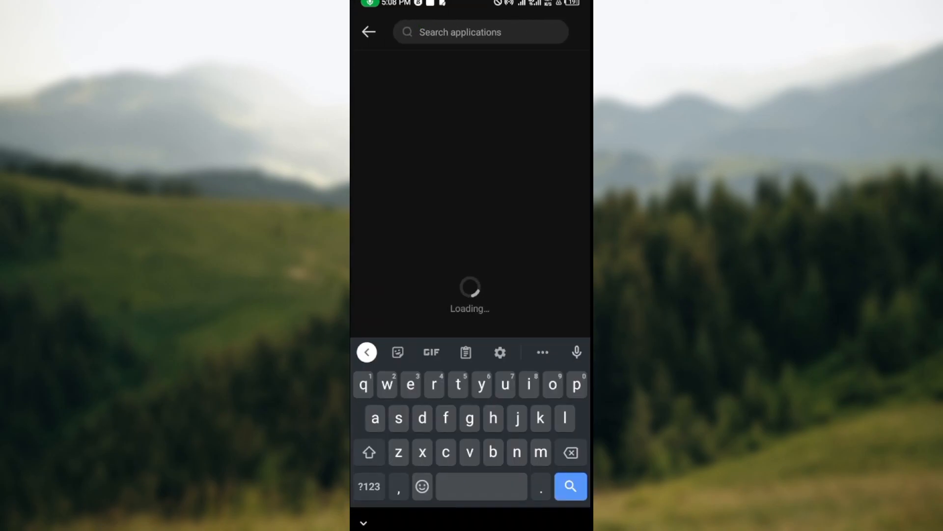
pyautogui.write('glov')
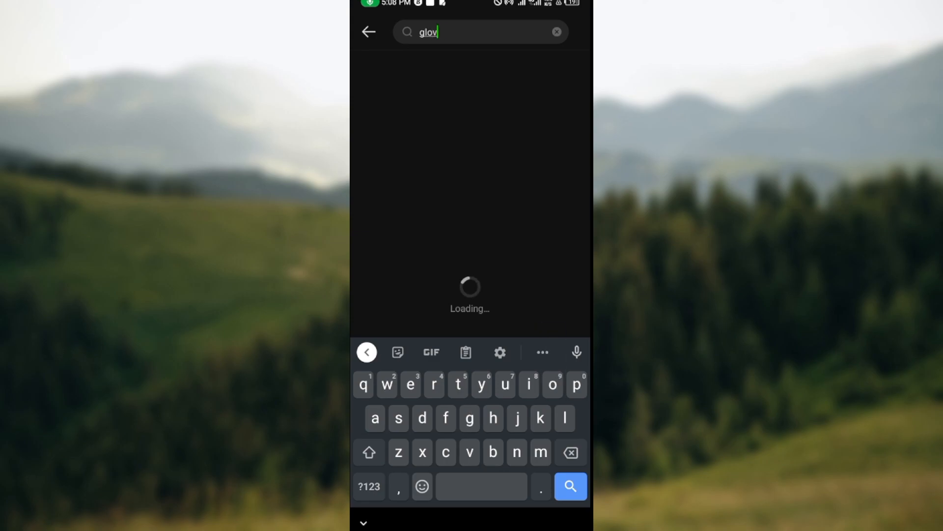
pyautogui.write('o')
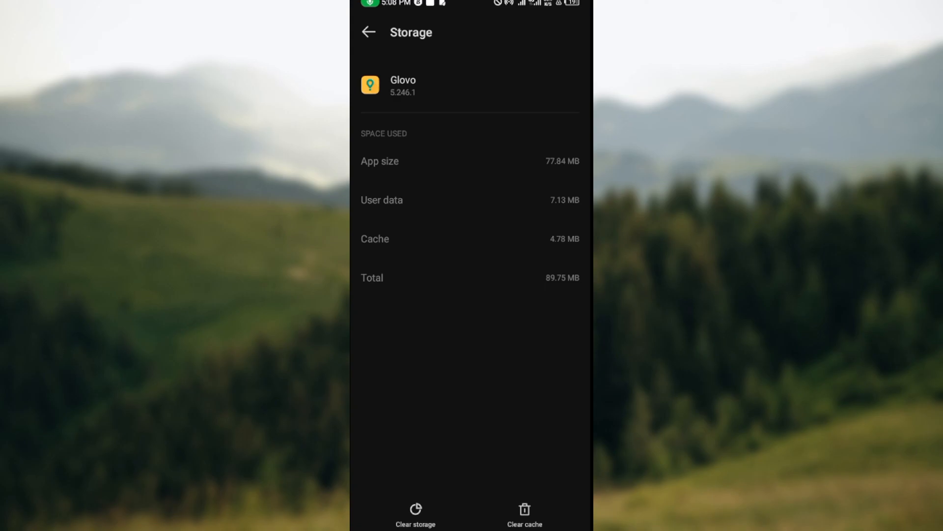
pyautogui.click(524, 516)
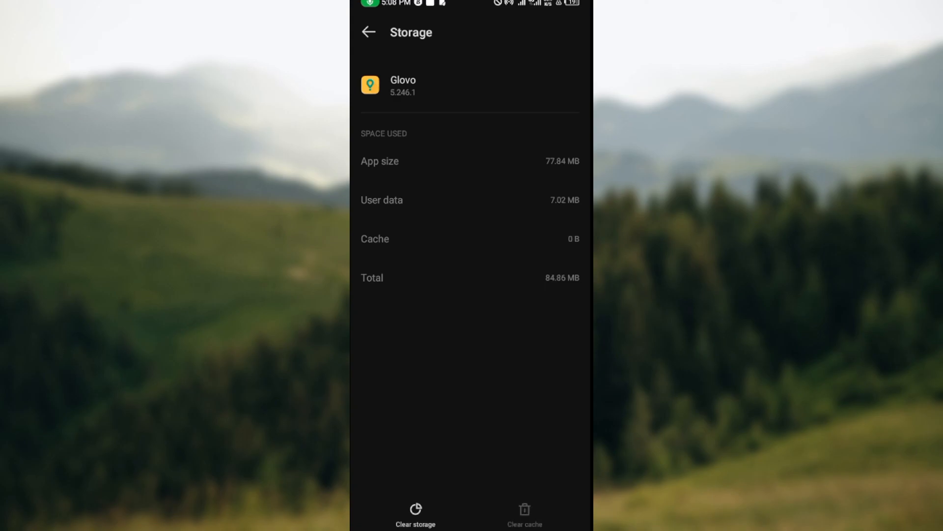